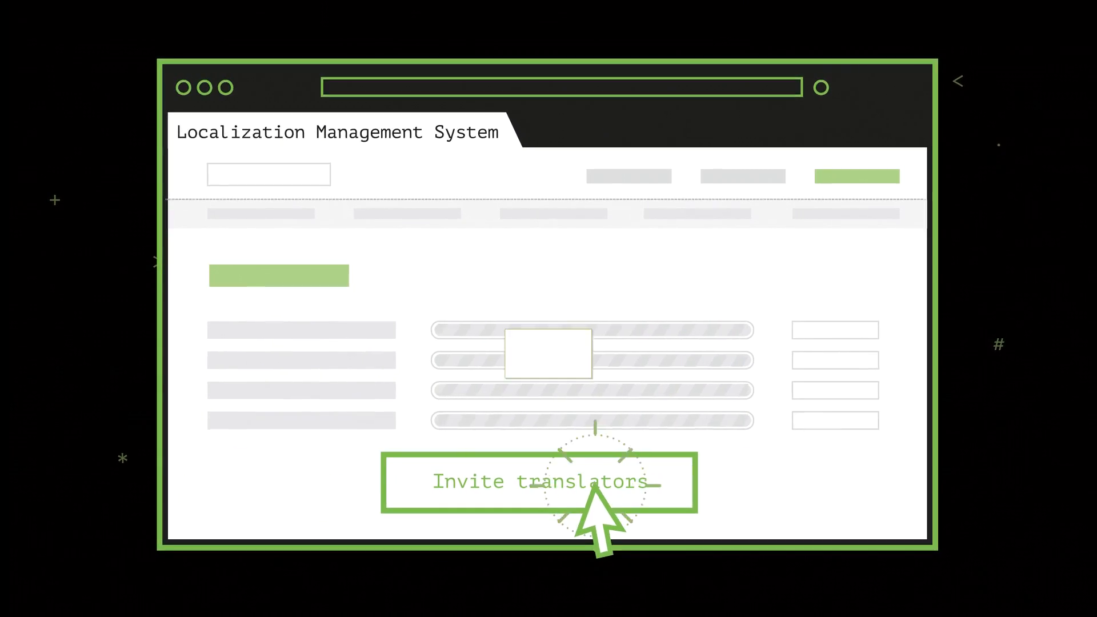
- Invite translators to the project, bringing up the translation editor with the game's strings
left_click(540, 483)
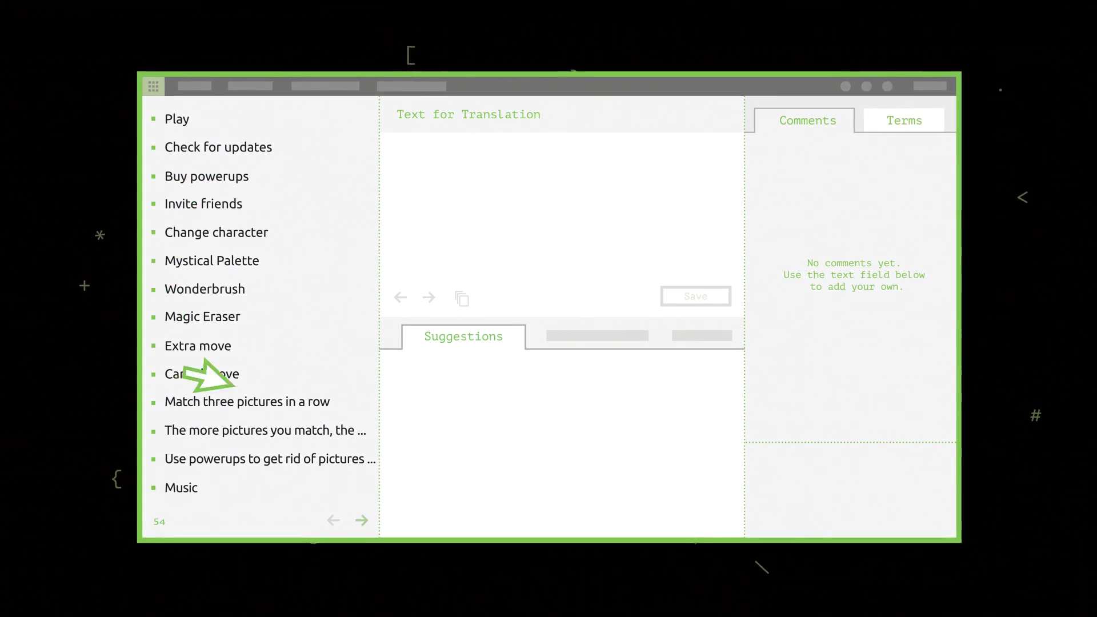
- Translate 'Extra move' as 'Jugada extra' and save it
left_click(197, 346)
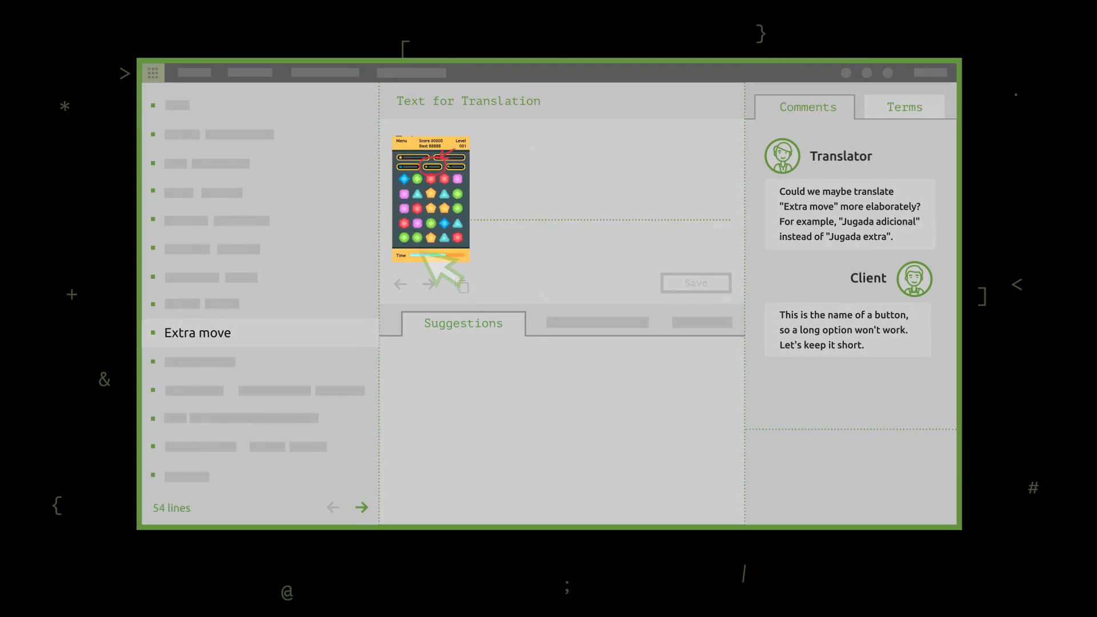
left_click(689, 282)
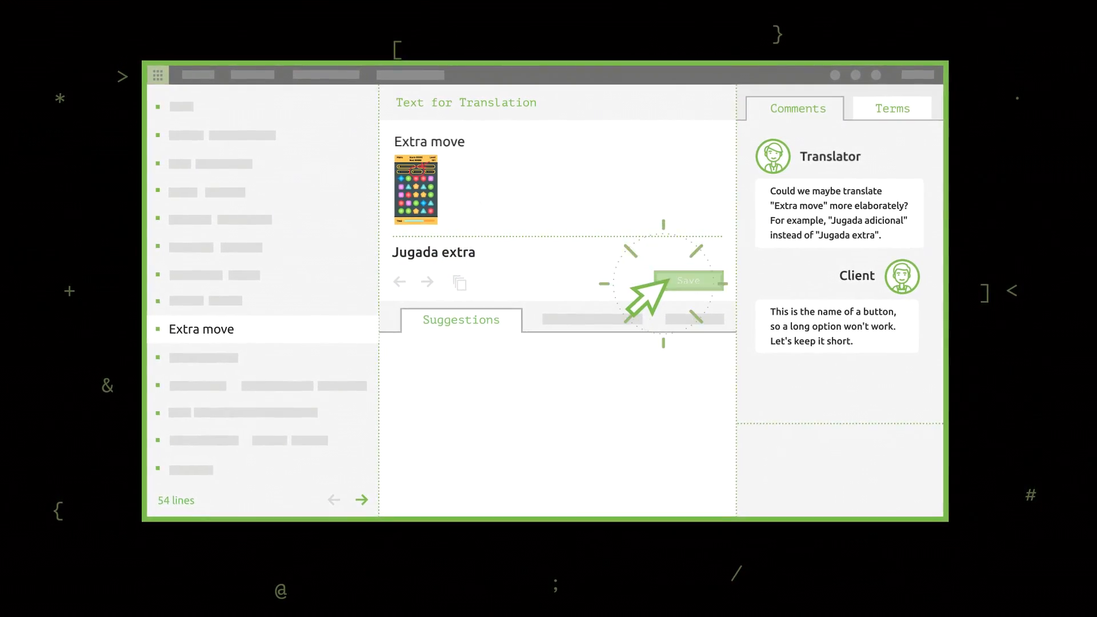
left_click(273, 410)
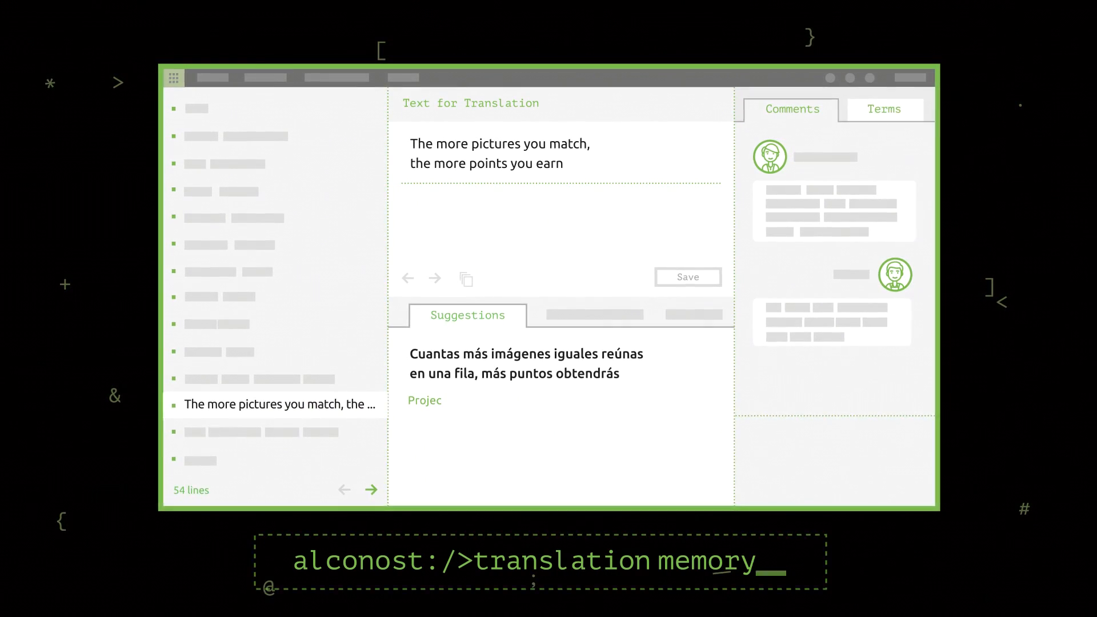
- Insert the perfect-match memory translation for the matching-pictures line and view the Terms glossary
left_click(516, 359)
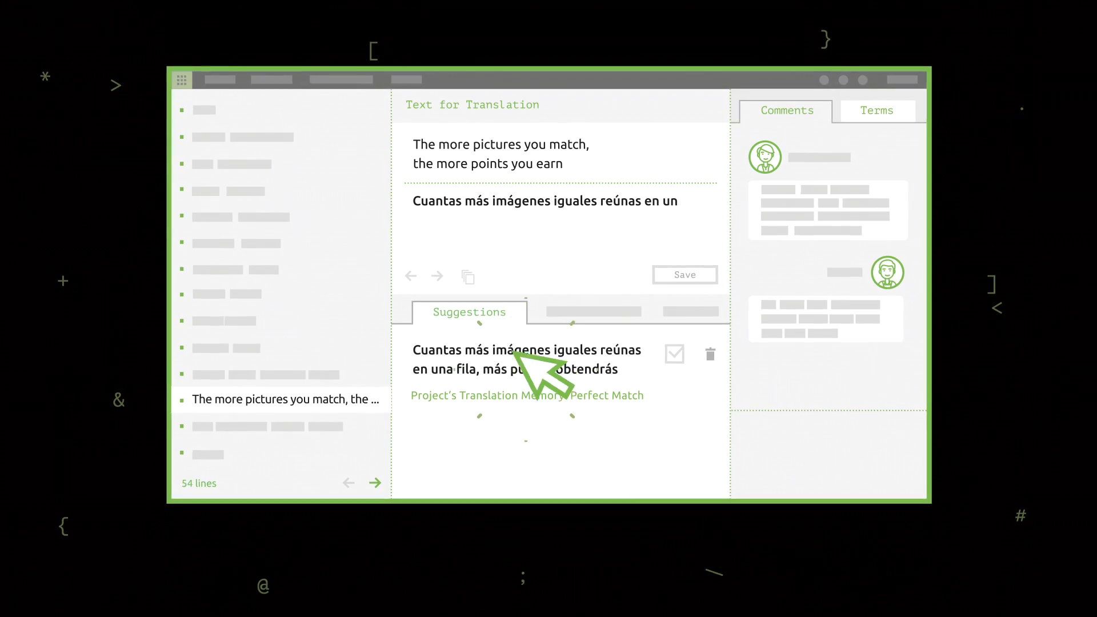
left_click(684, 274)
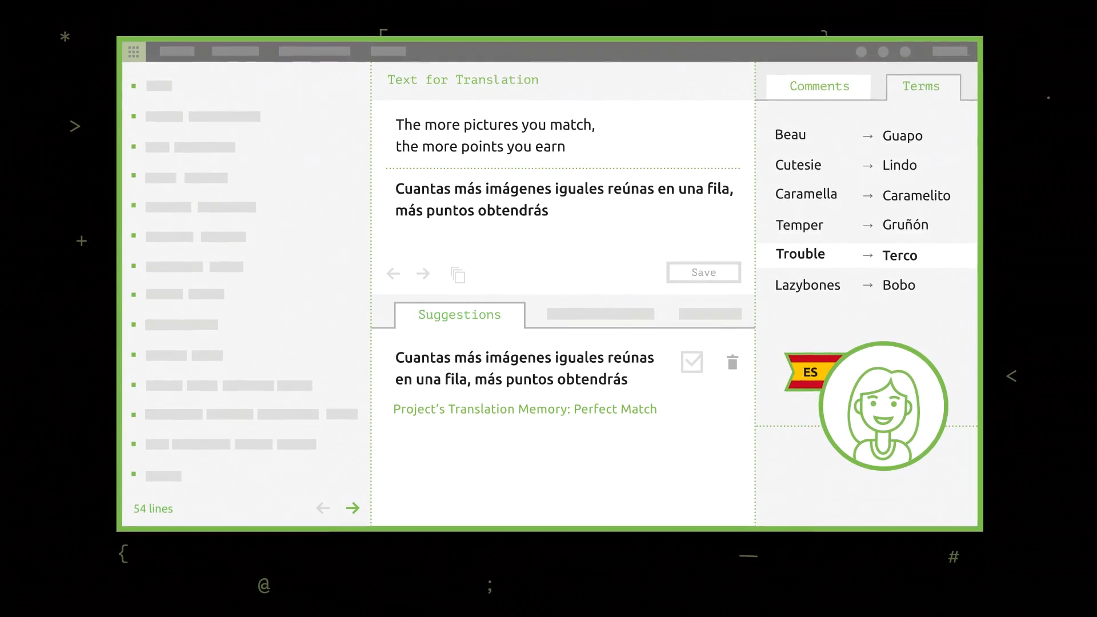
- Review all Spanish translations in Proofreading Mode and save them
left_click(405, 53)
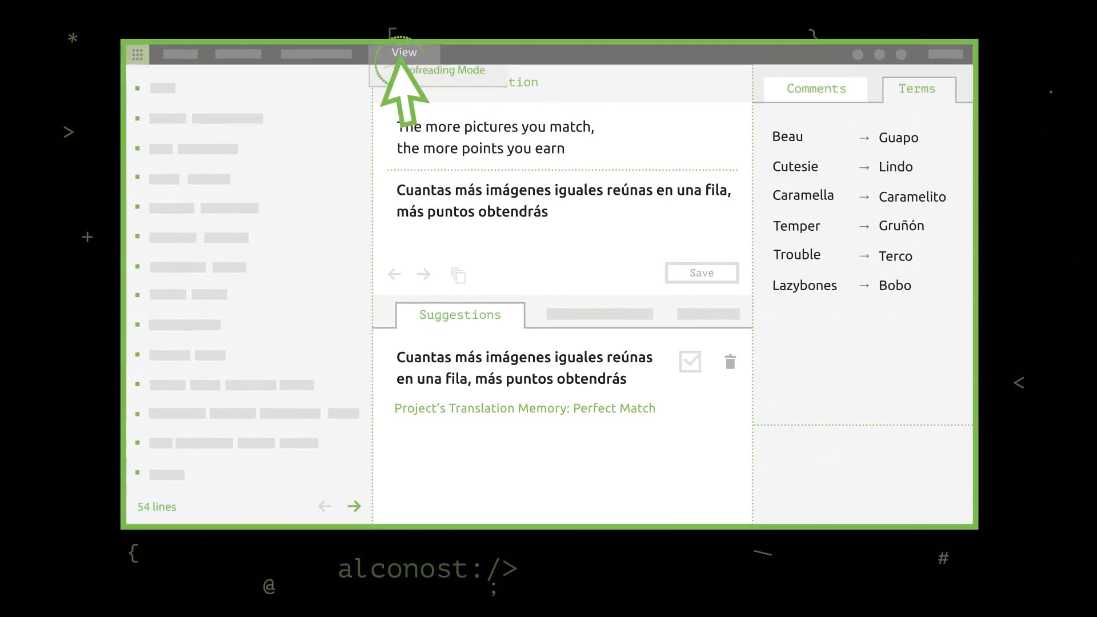
left_click(427, 68)
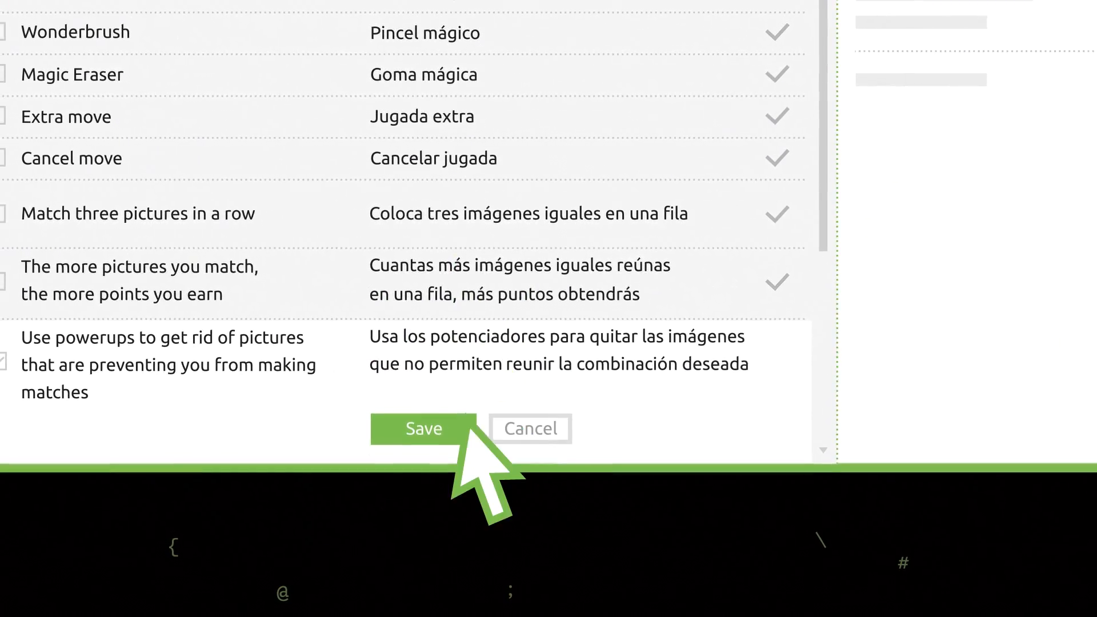
left_click(425, 429)
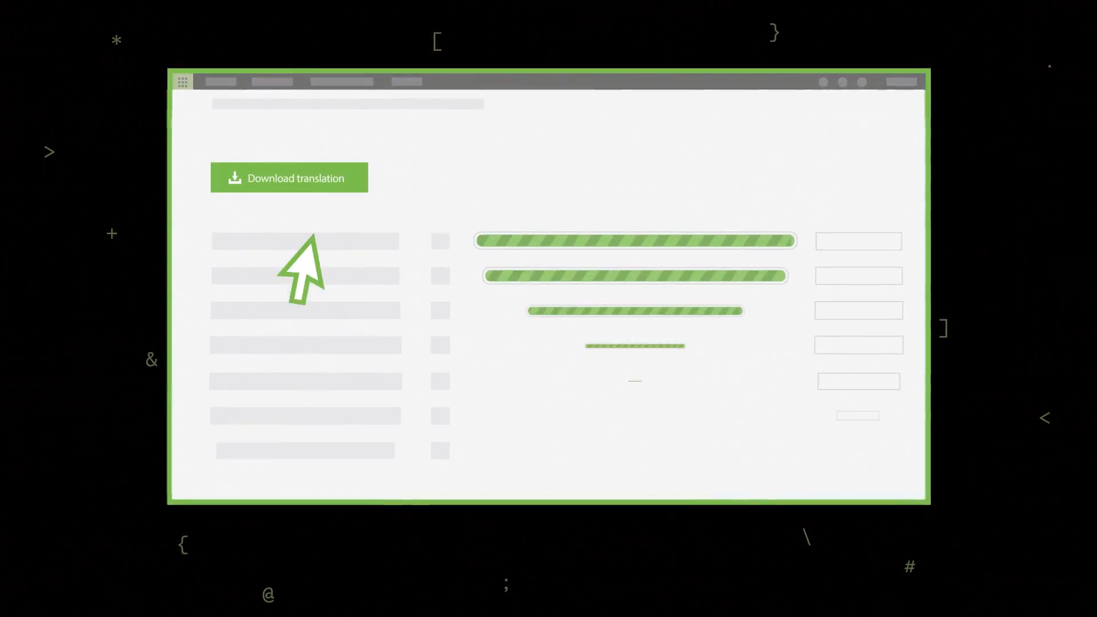